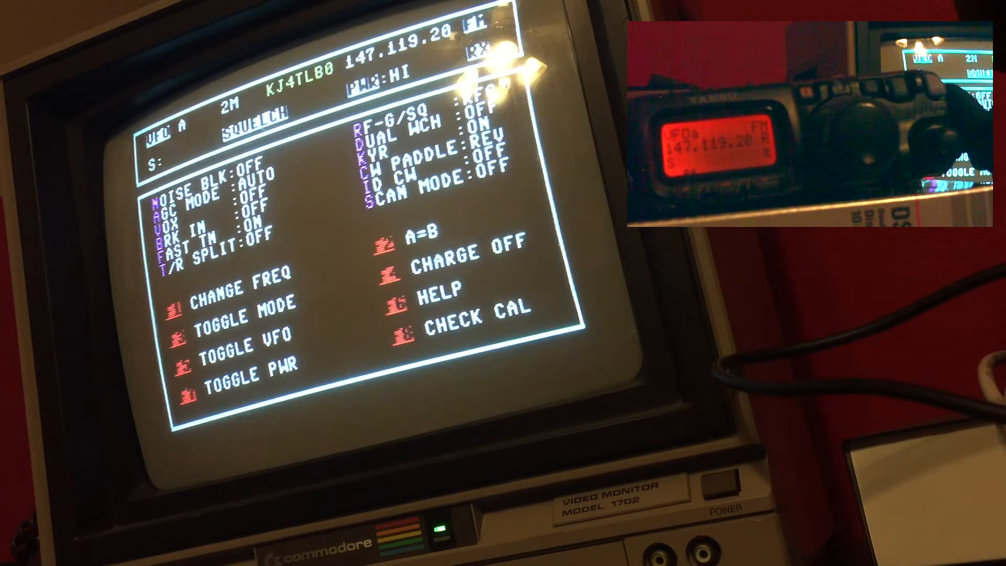
Step: Enter the new VFO A frequency 147.120.0 MHz
text(1)
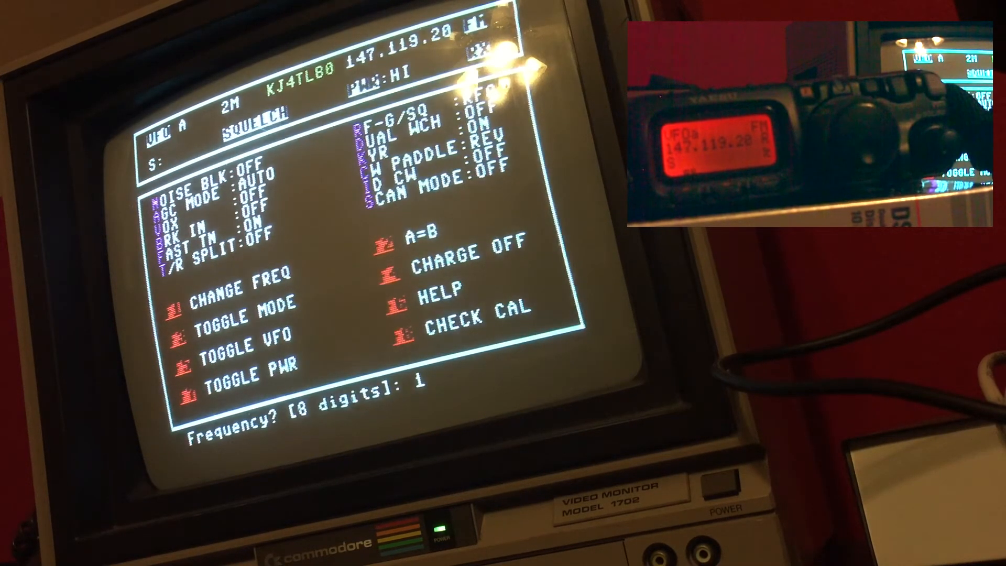
text(47.120.0)
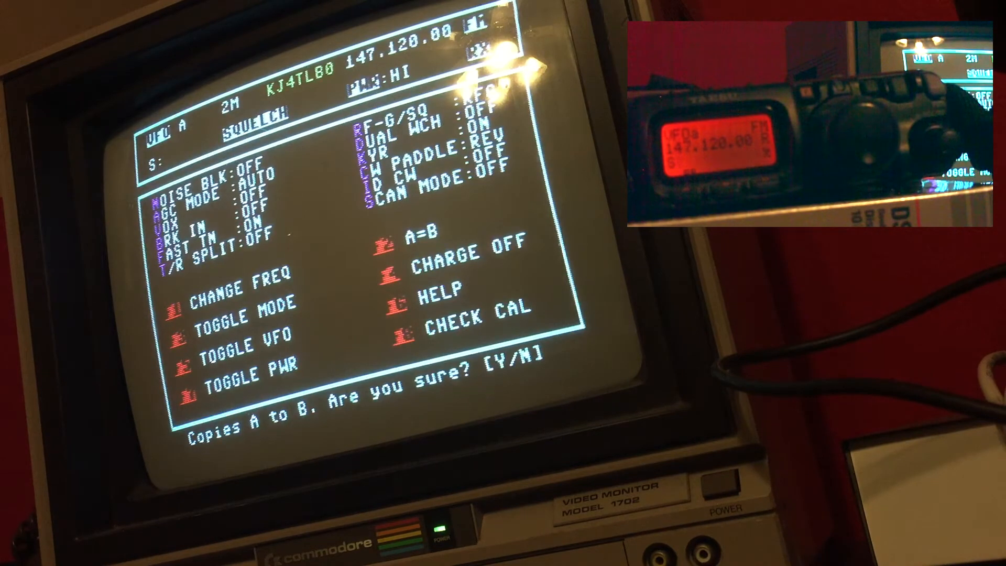
Step: Confirm with Y so VFO A's settings are copied to VFO B
key(y)
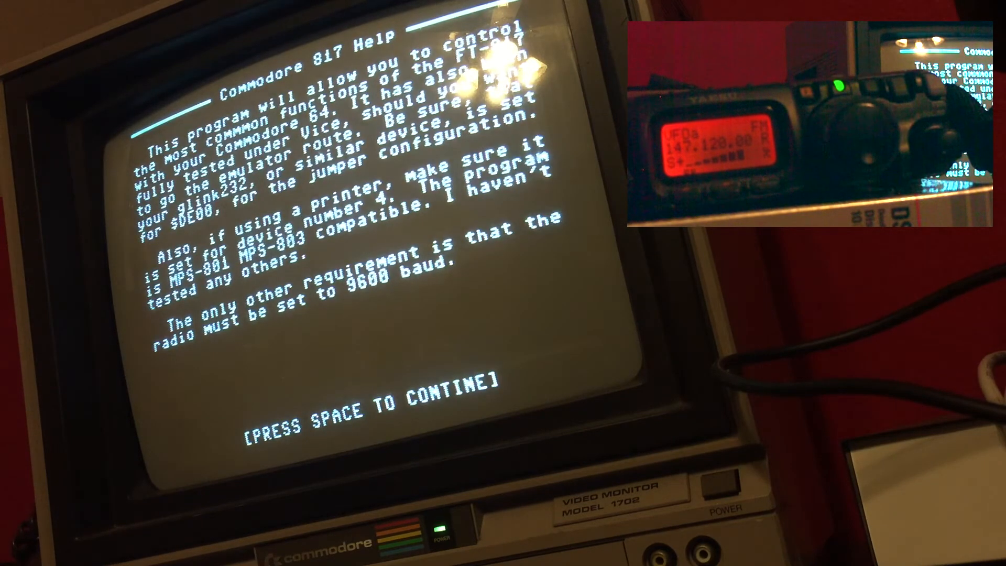
Step: Page through the calibration warning, display explanation and credits help pages, then exit help
key(space)
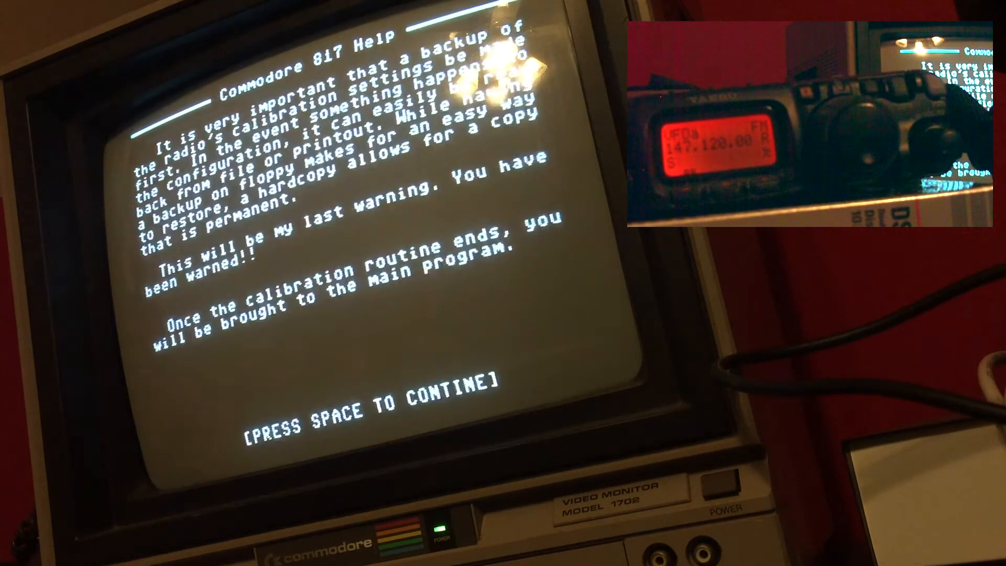
key(space)
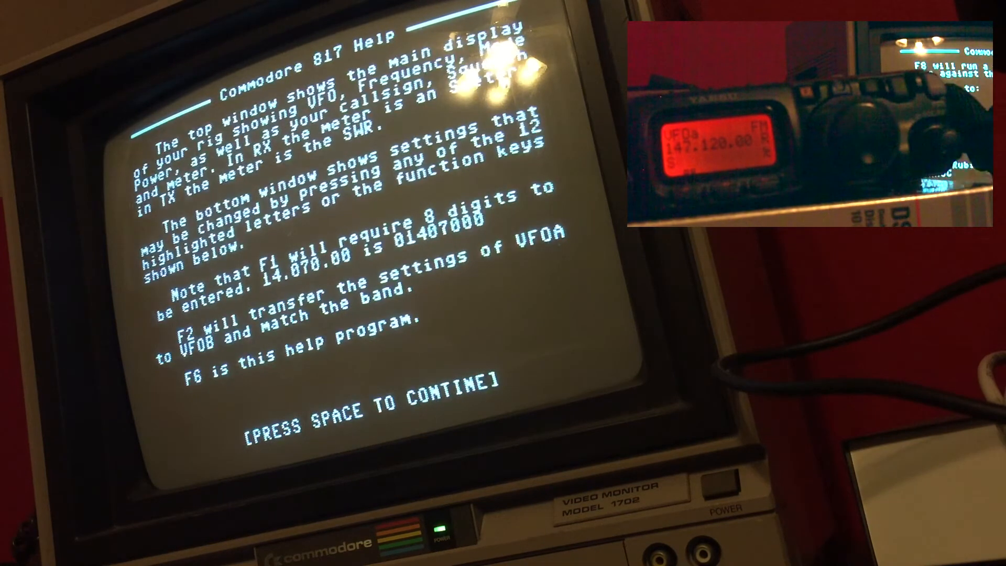
key(space)
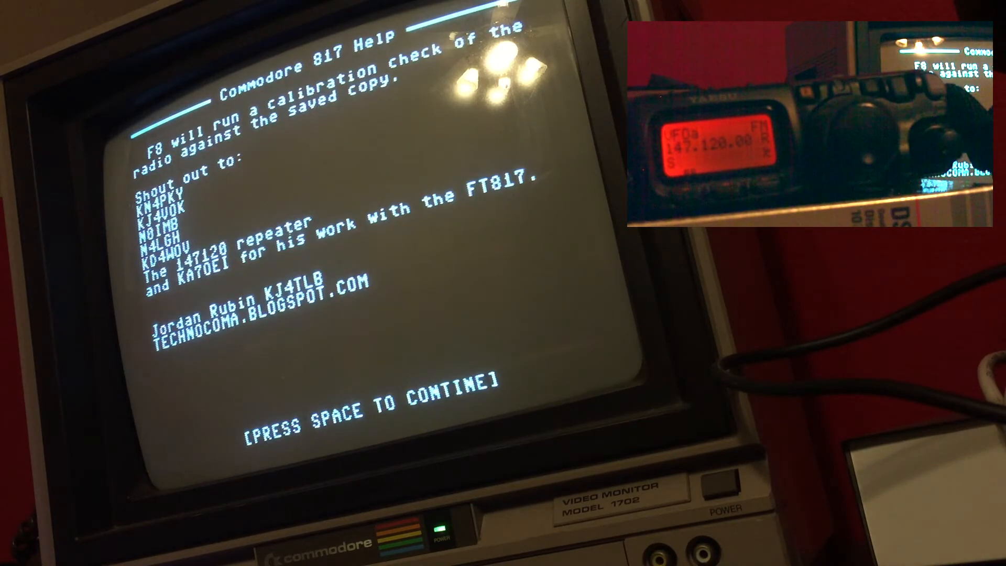
key(space)
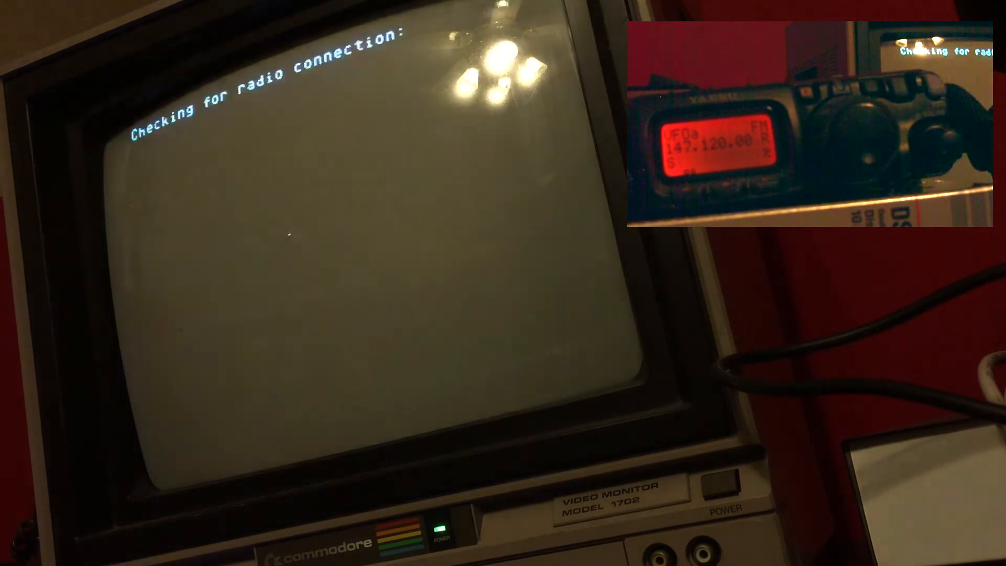